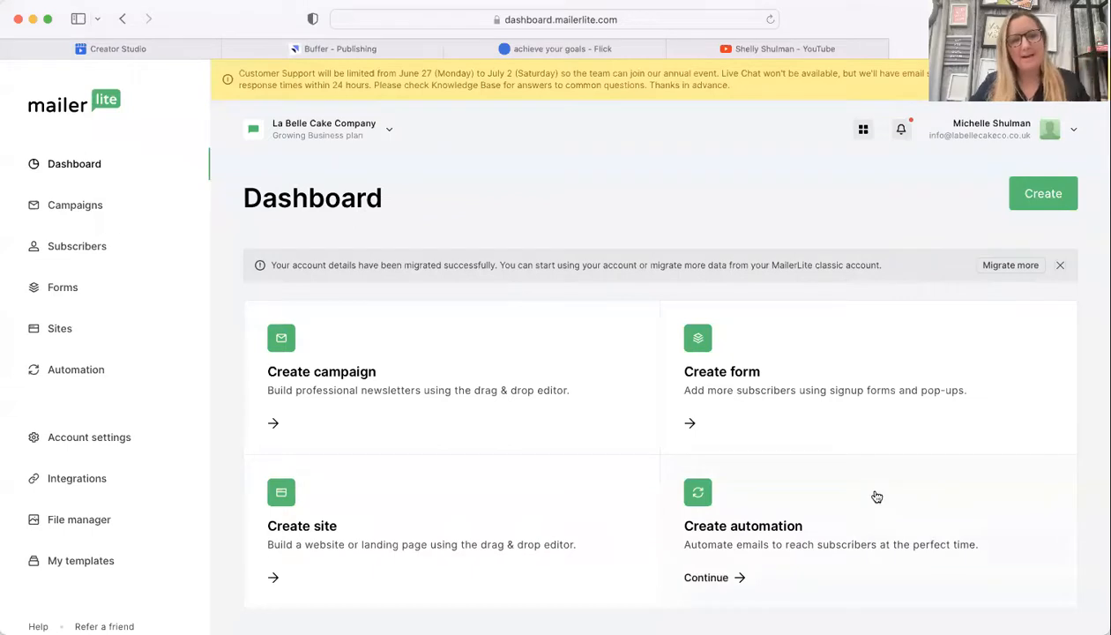
mouse_move(674, 320)
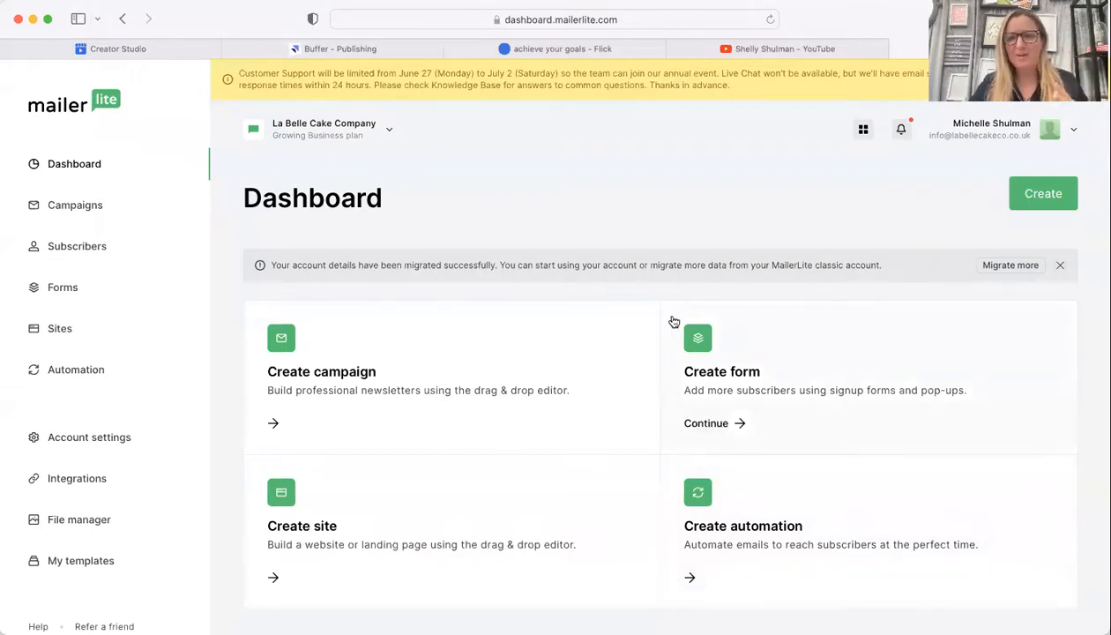
mouse_move(519, 317)
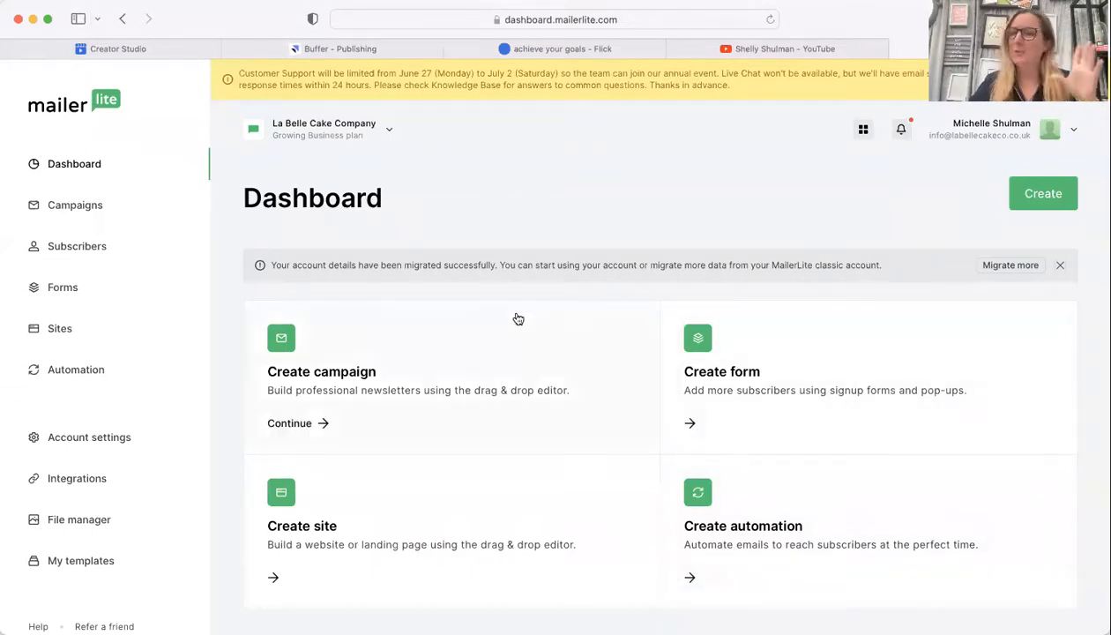
mouse_move(346, 381)
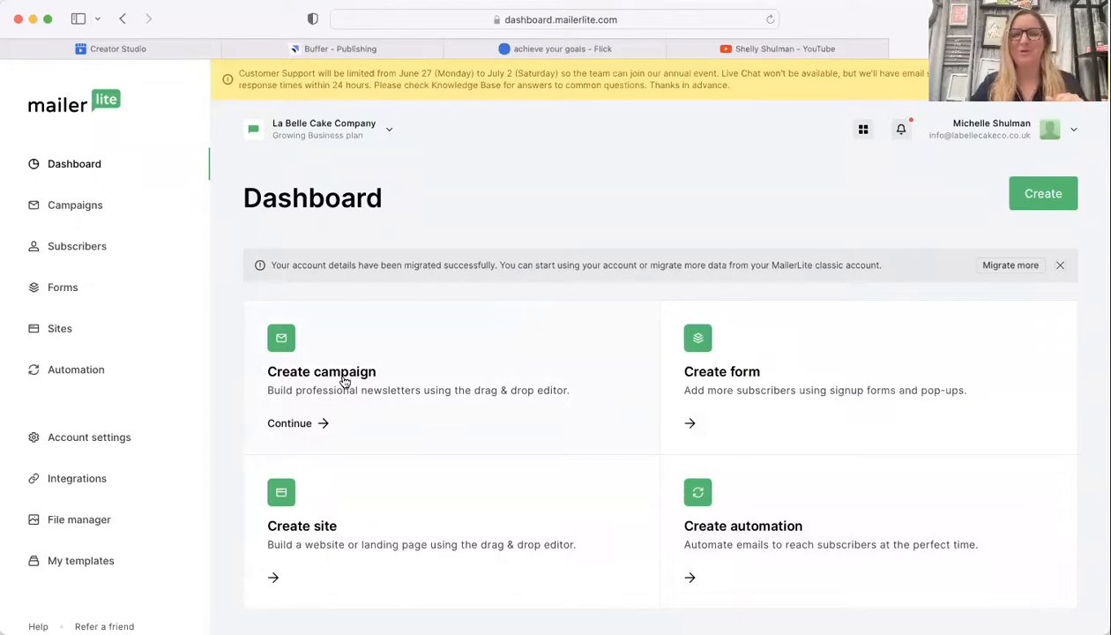
- Create a new regular campaign and name it 'Sample'
left_click(289, 423)
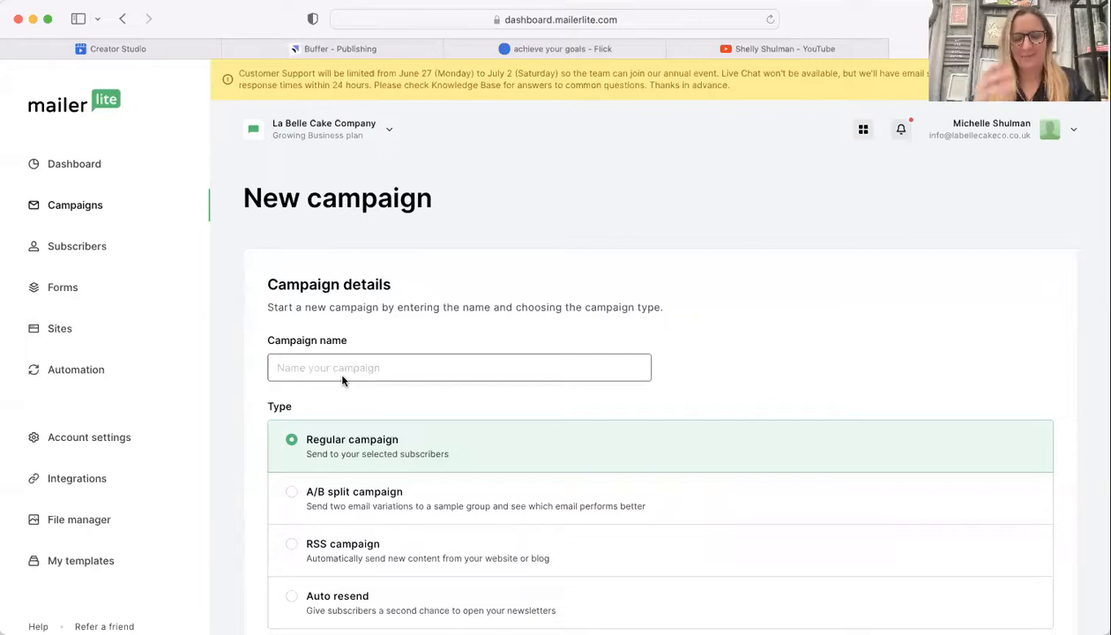
type("Sam")
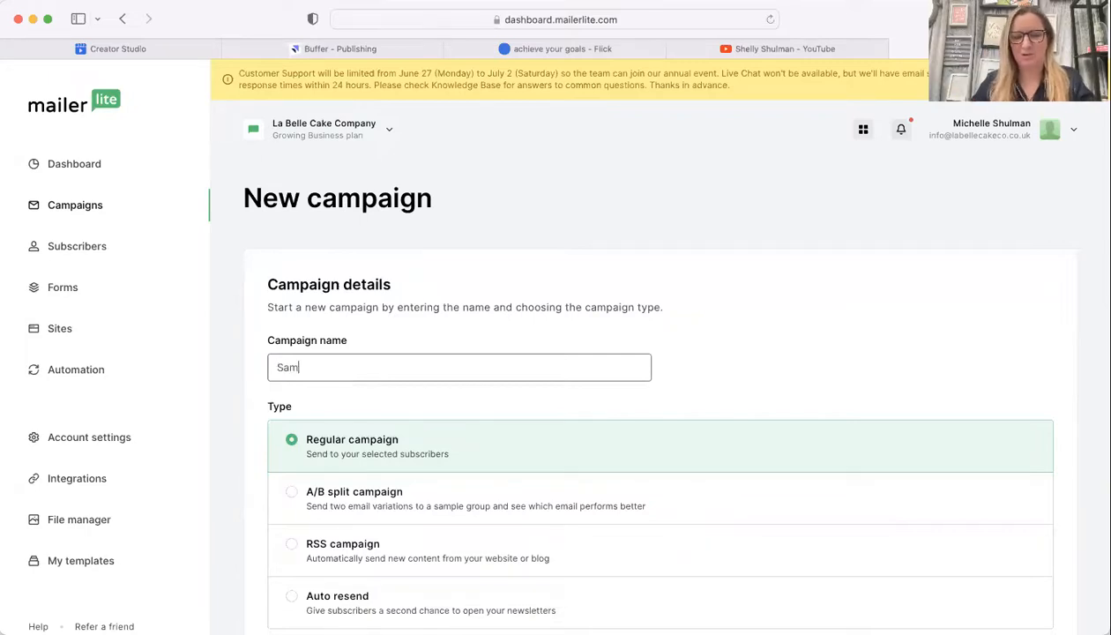
type("ple")
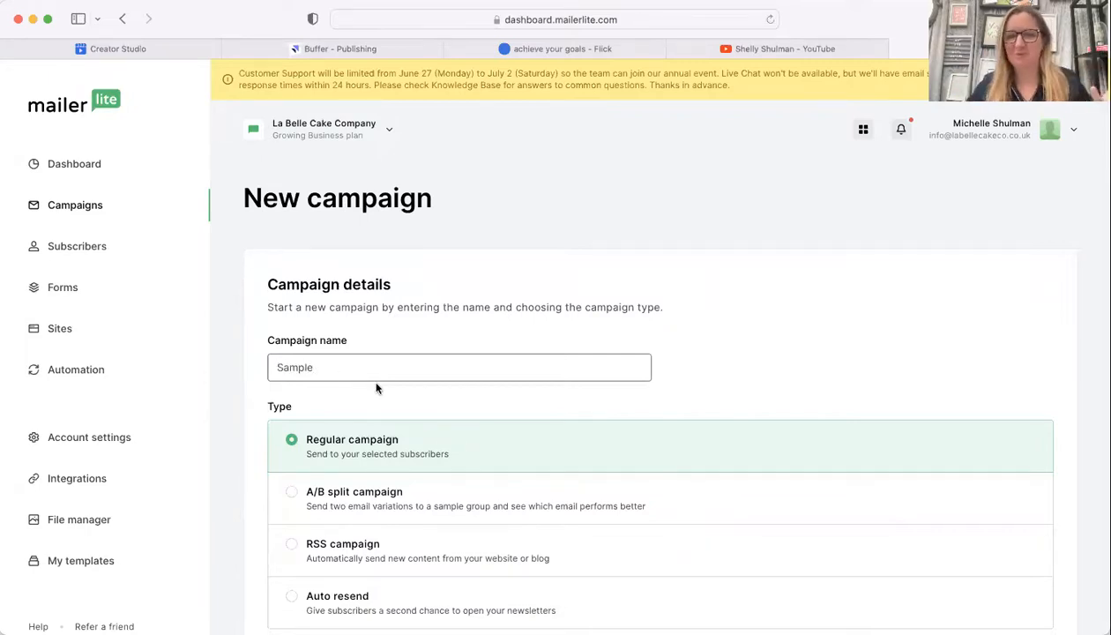
scroll("down", 3)
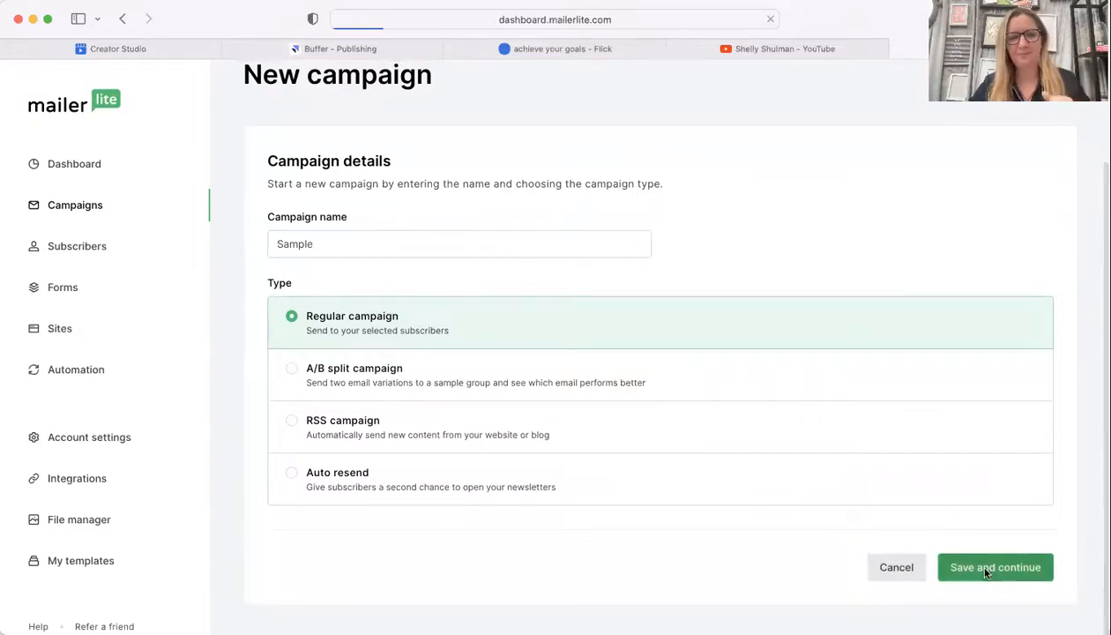
- Save the campaign details and enter the subject line 'Just for you'
left_click(994, 568)
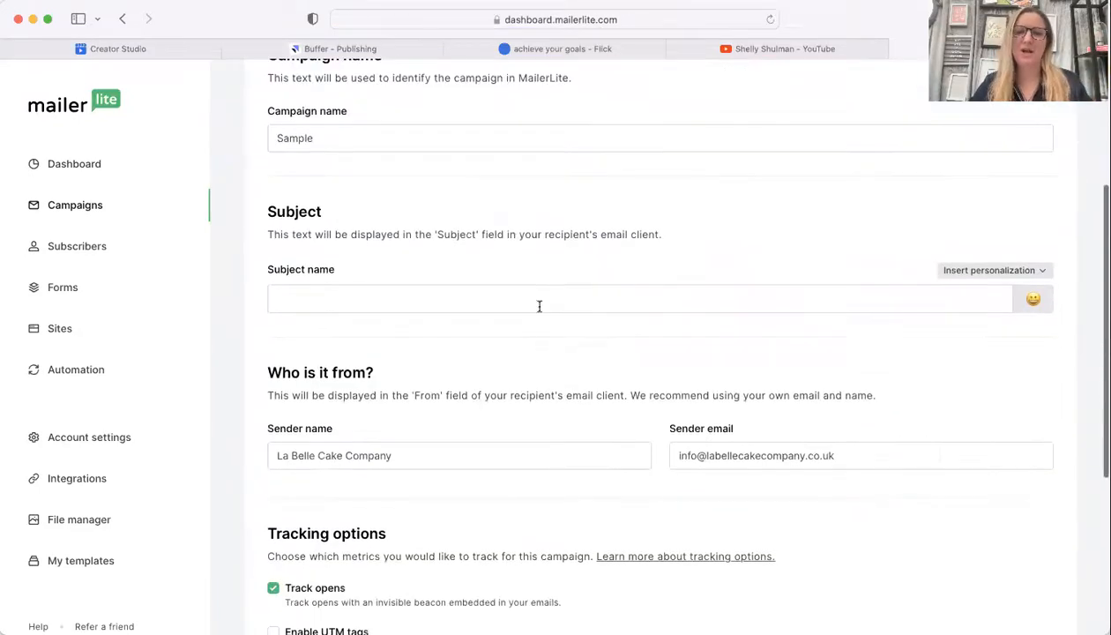
left_click(539, 298)
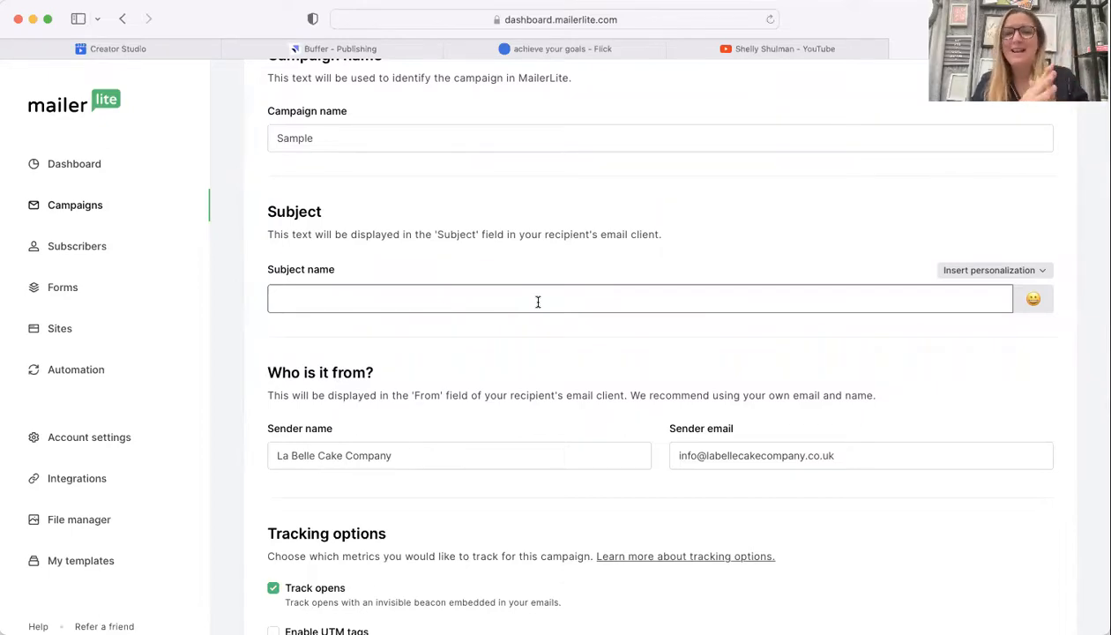
left_click(538, 300)
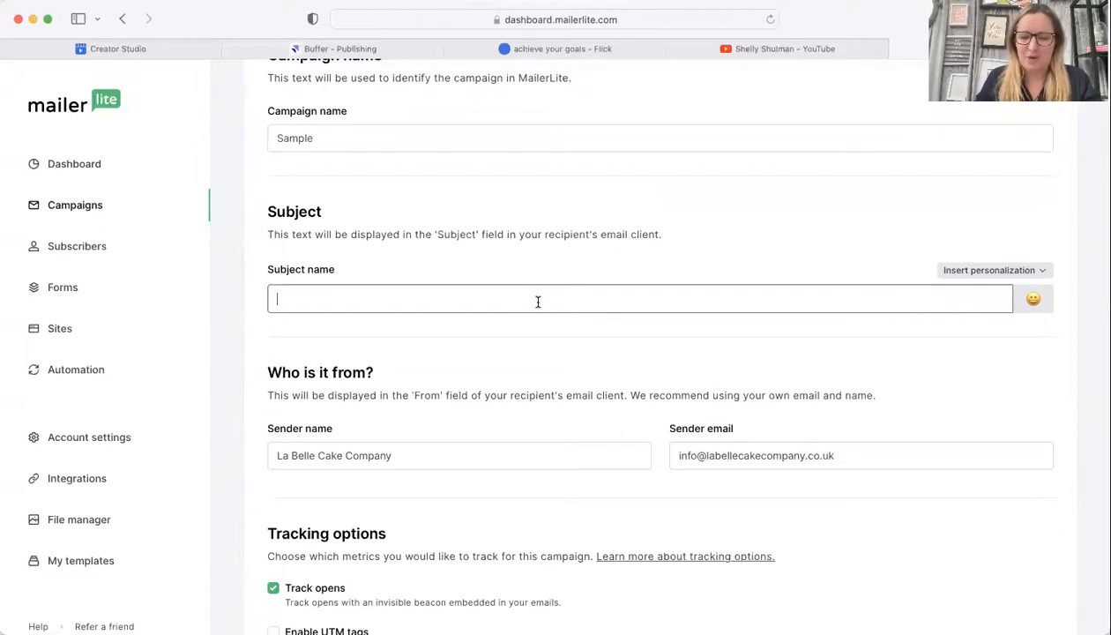
type("Just for yo0u")
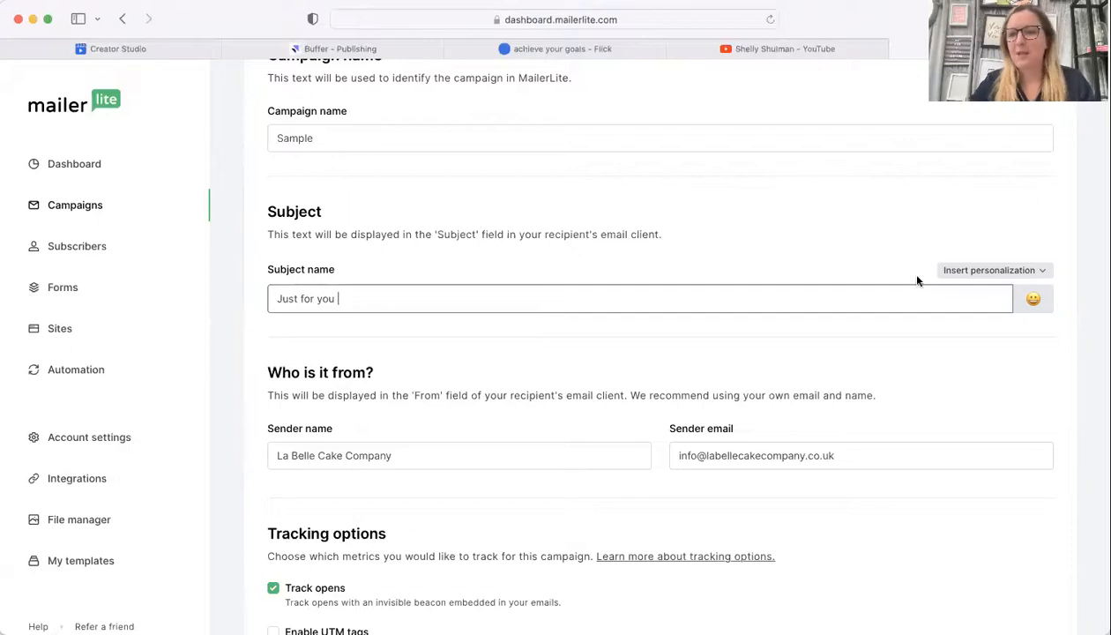
- Insert the Name personalization so the subject reads 'Just for you {$name}', then proceed to Content
left_click(995, 270)
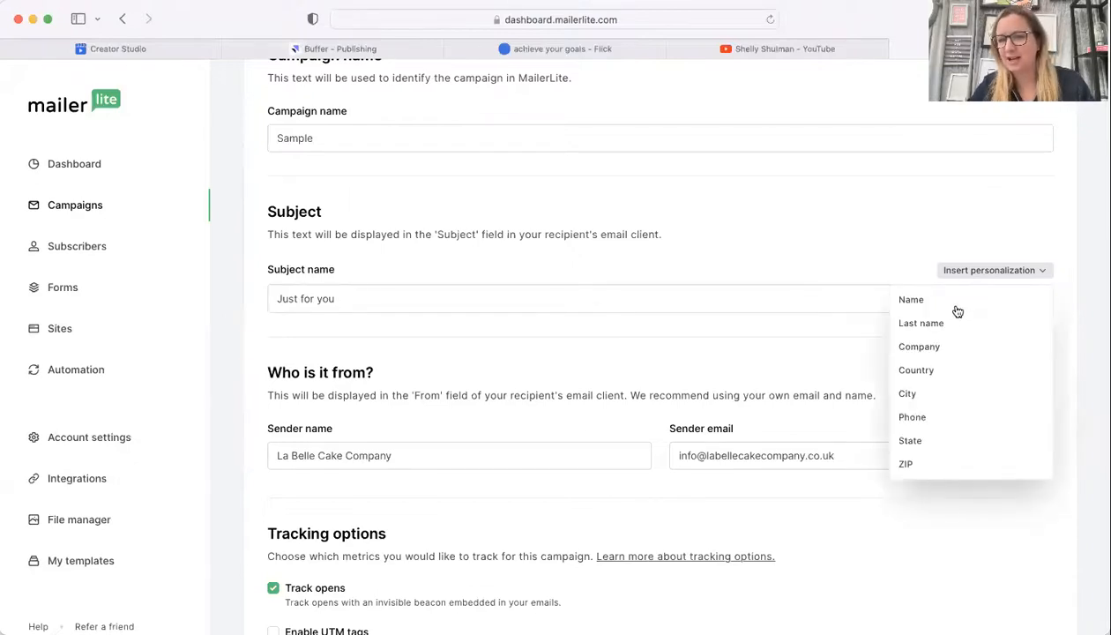
left_click(910, 300)
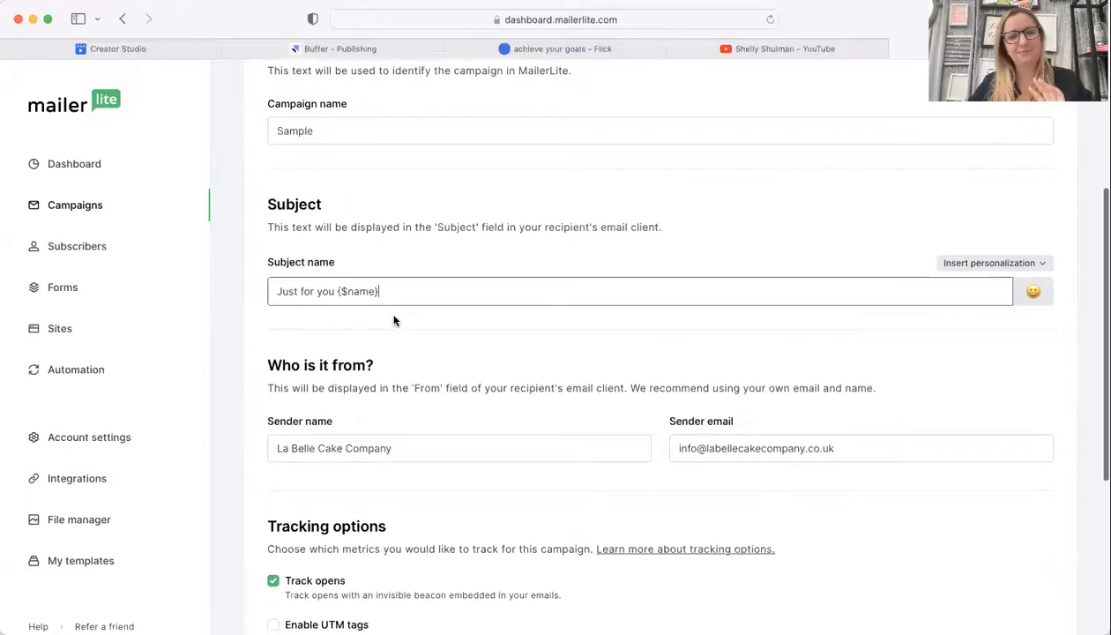
scroll("down", 3)
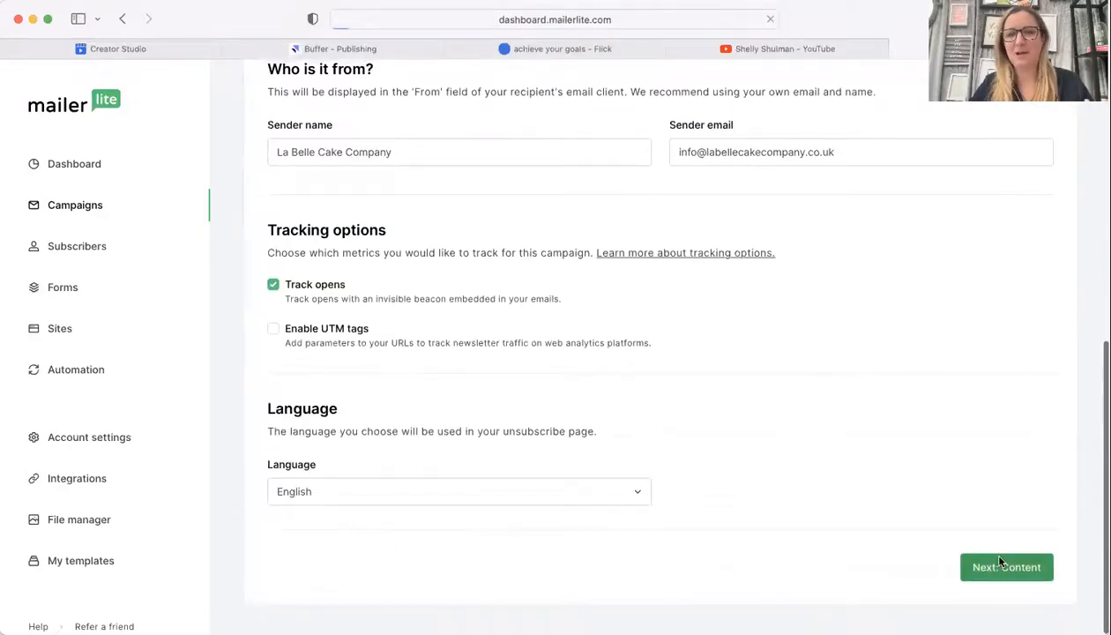
left_click(1005, 568)
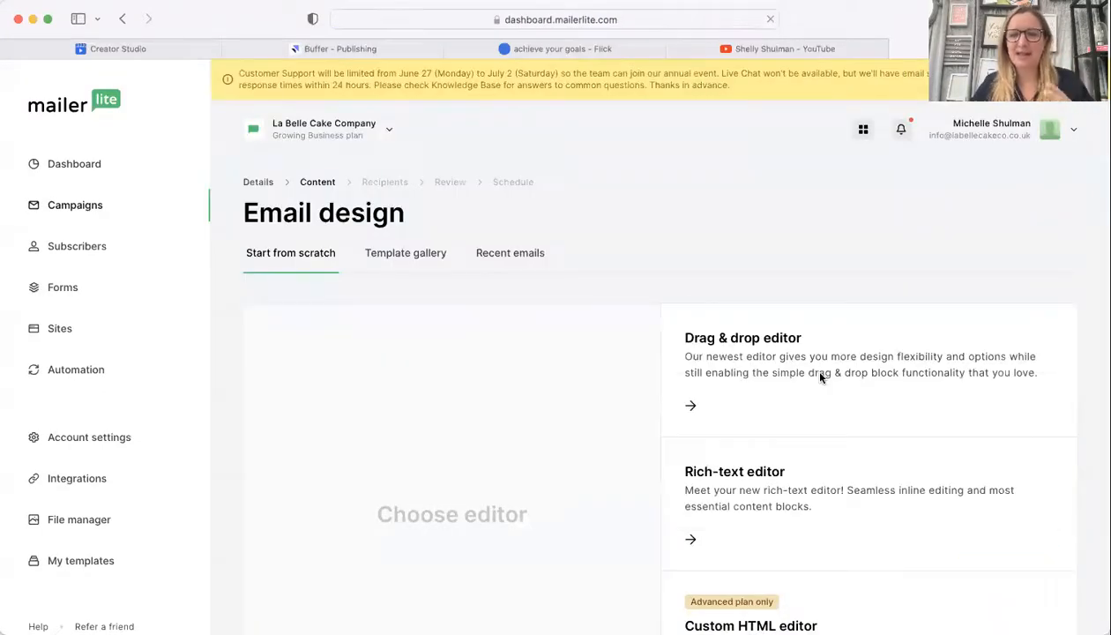
mouse_move(632, 391)
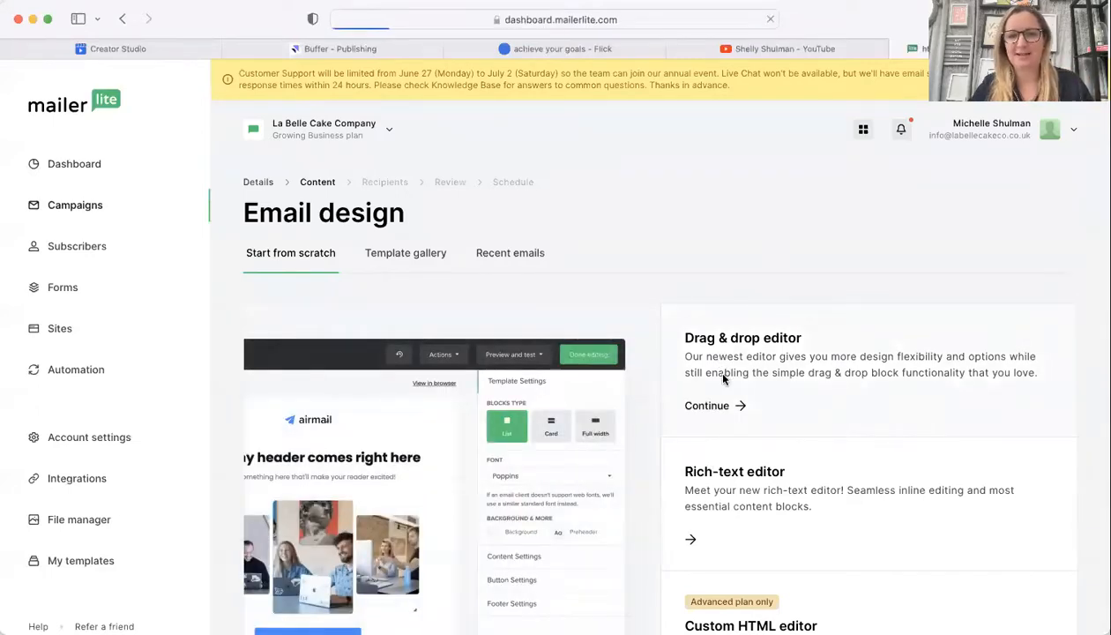
- Choose the Drag & drop editor under Start from scratch to load the starter template
left_click(705, 405)
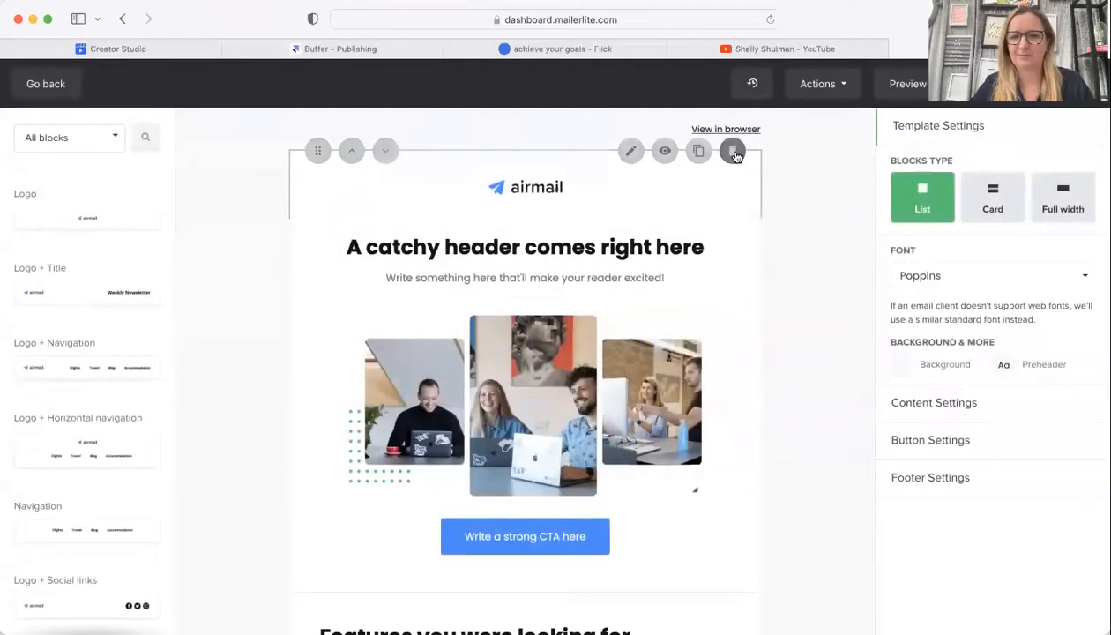
left_click(733, 151)
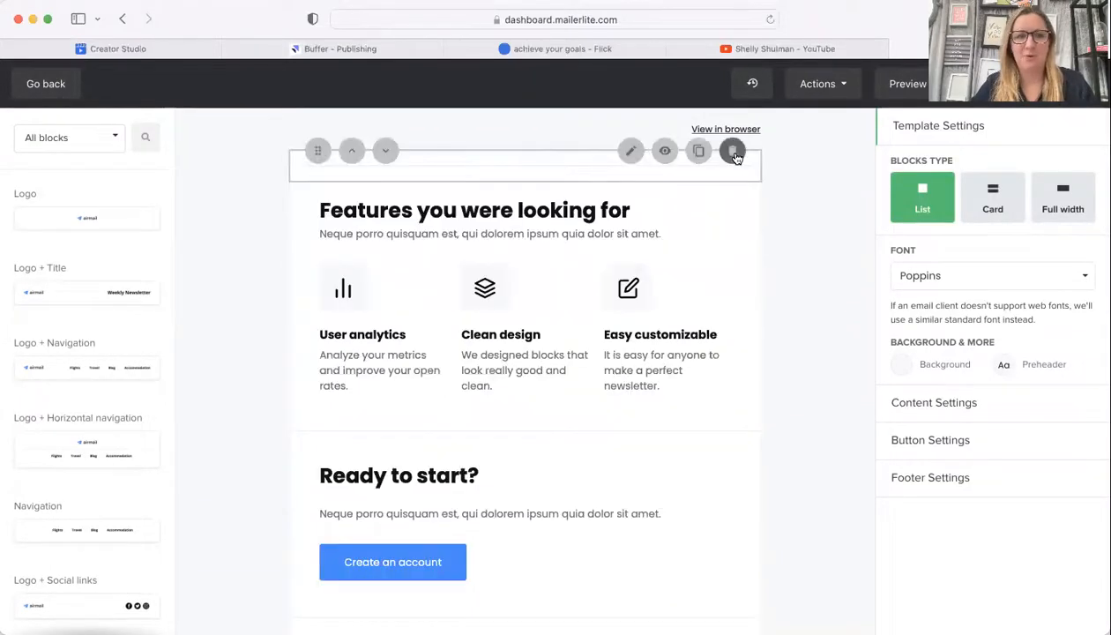
- Place a Text block at the top of the template and open it for editing
scroll("down", 3)
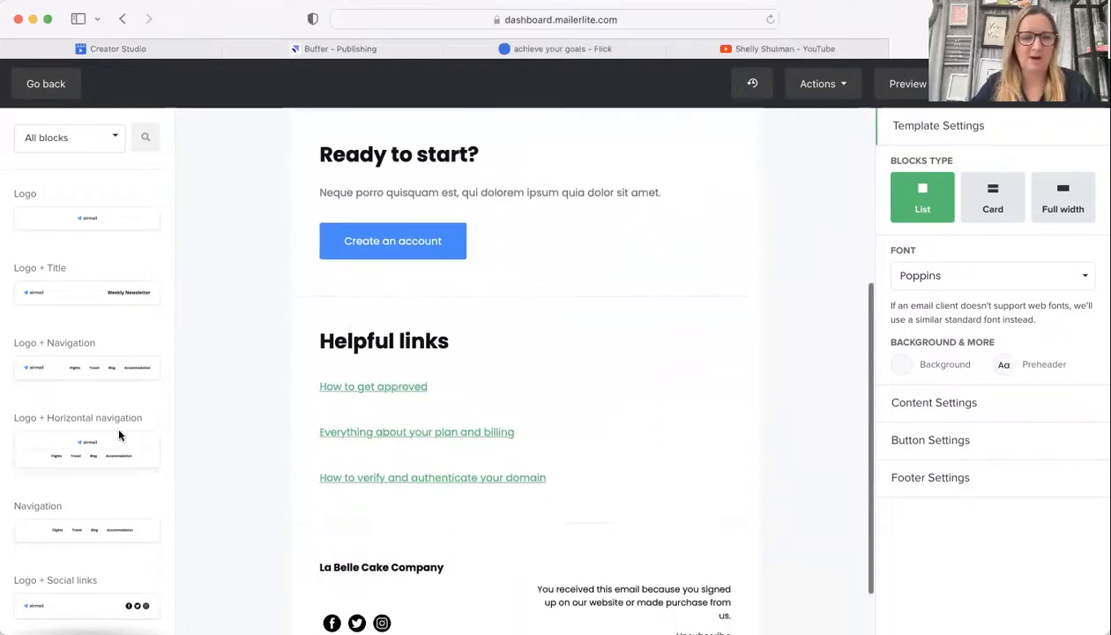
scroll("down", 3)
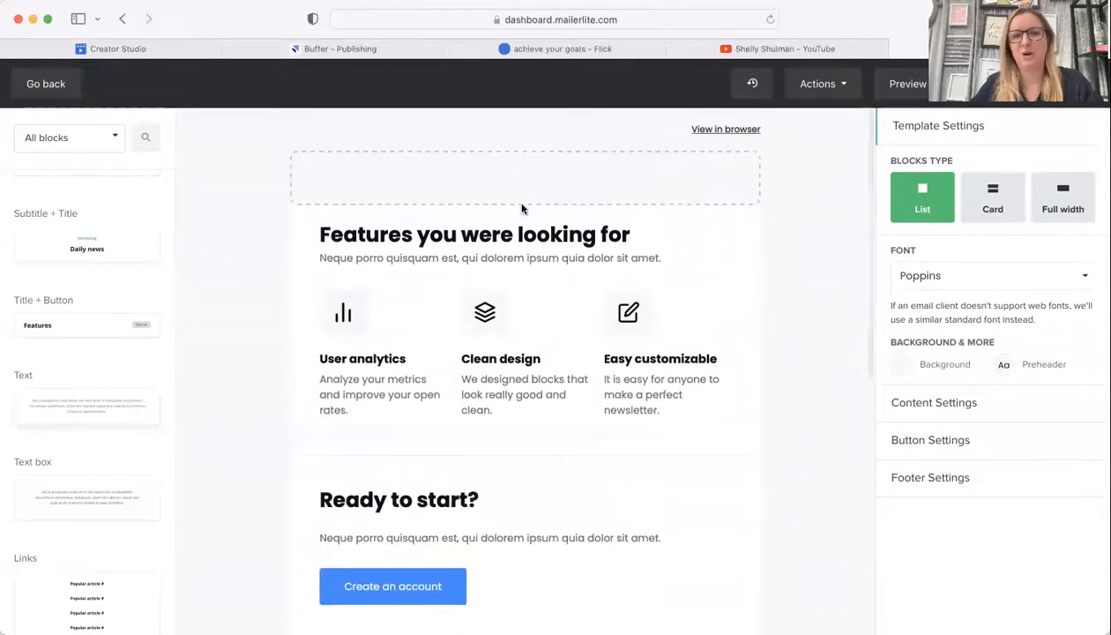
left_click(525, 178)
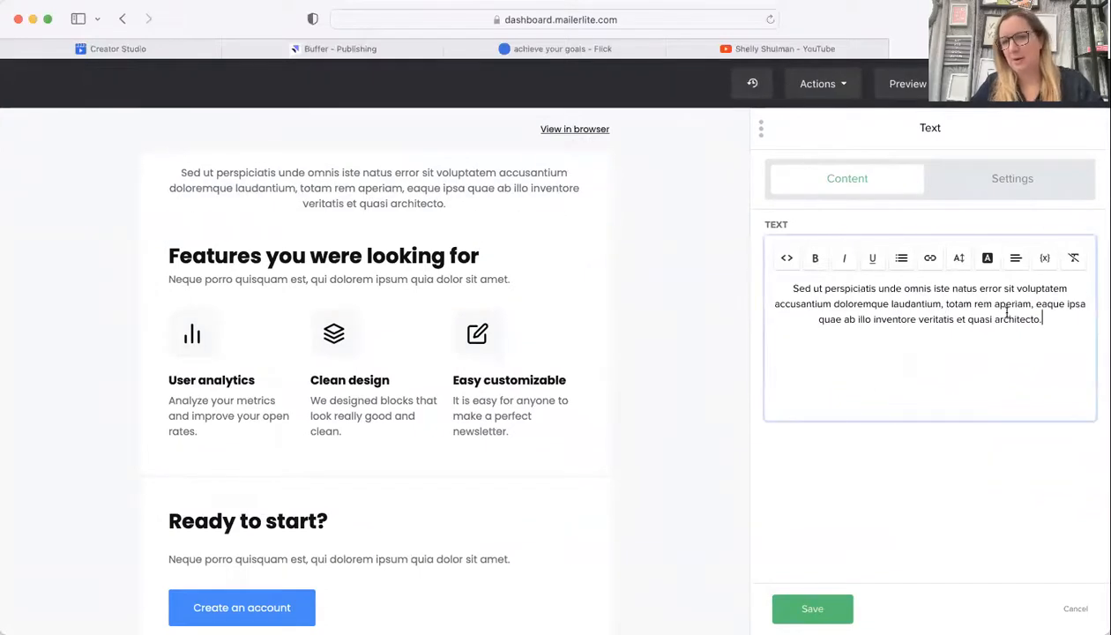
- Replace the lorem ipsum placeholder with 'Hey' and set the cursor after it
type("Hey")
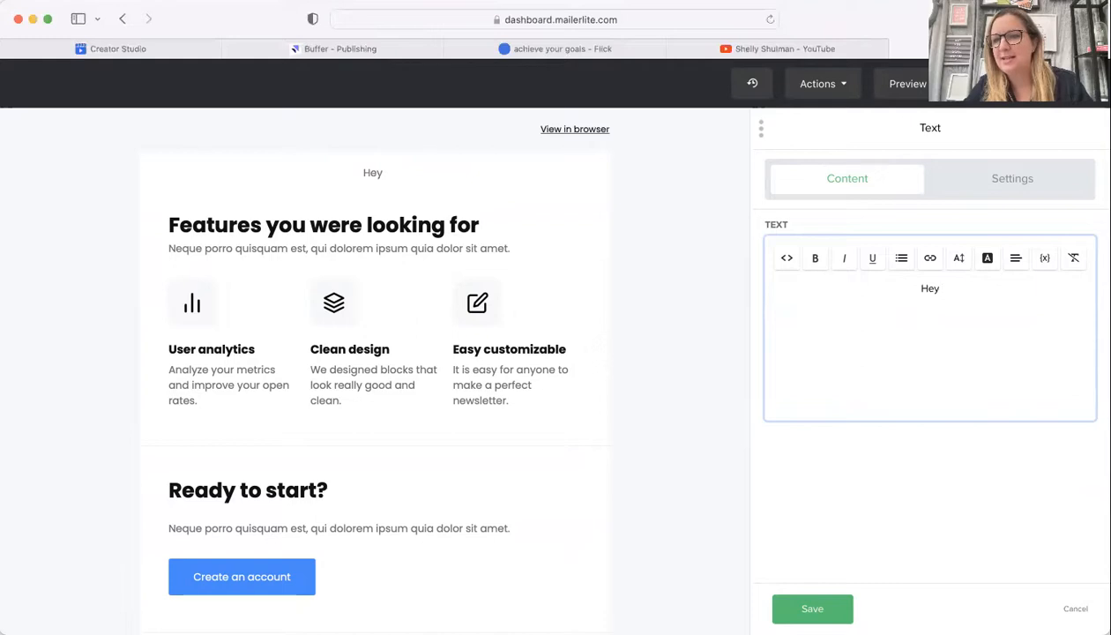
left_click(815, 257)
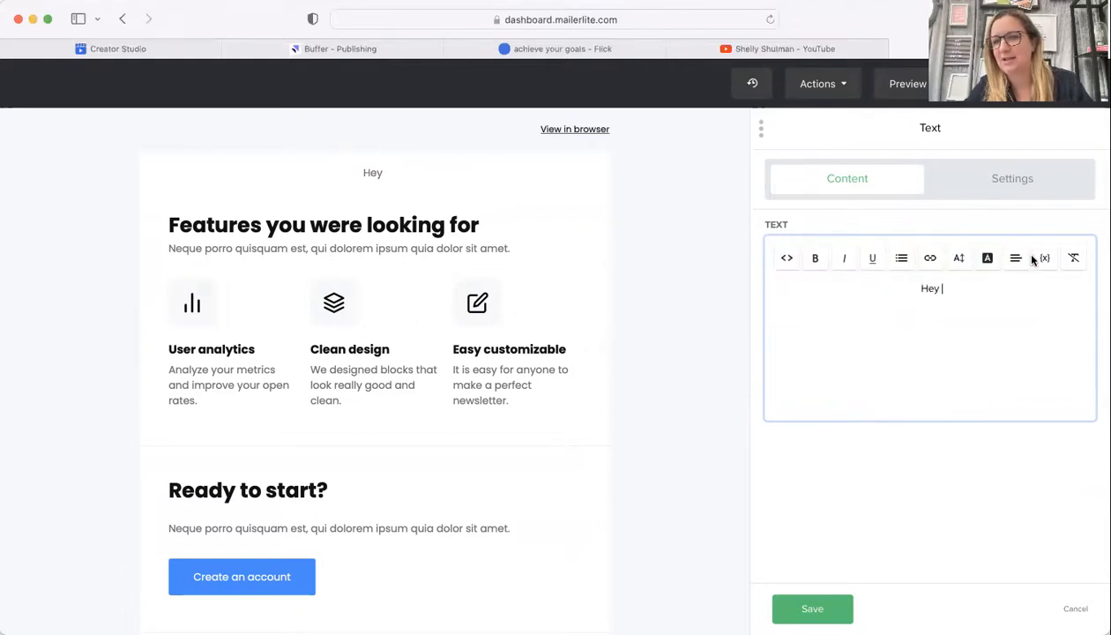
mouse_move(1044, 257)
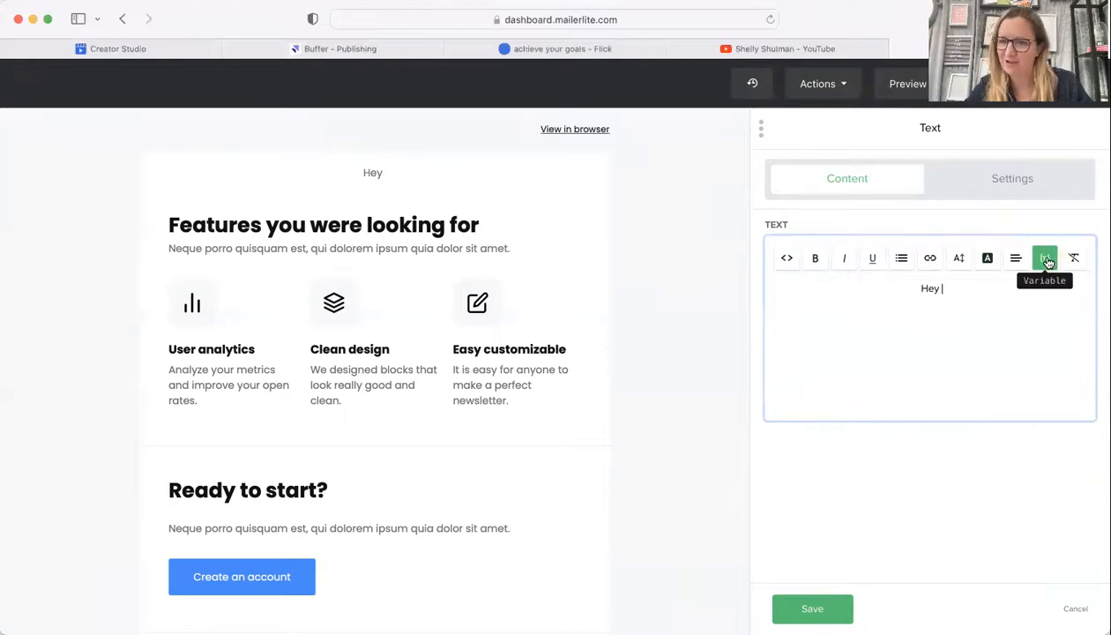
- Insert the Name variable and a comma so the greeting reads 'Hey {$name},'
left_click(1043, 257)
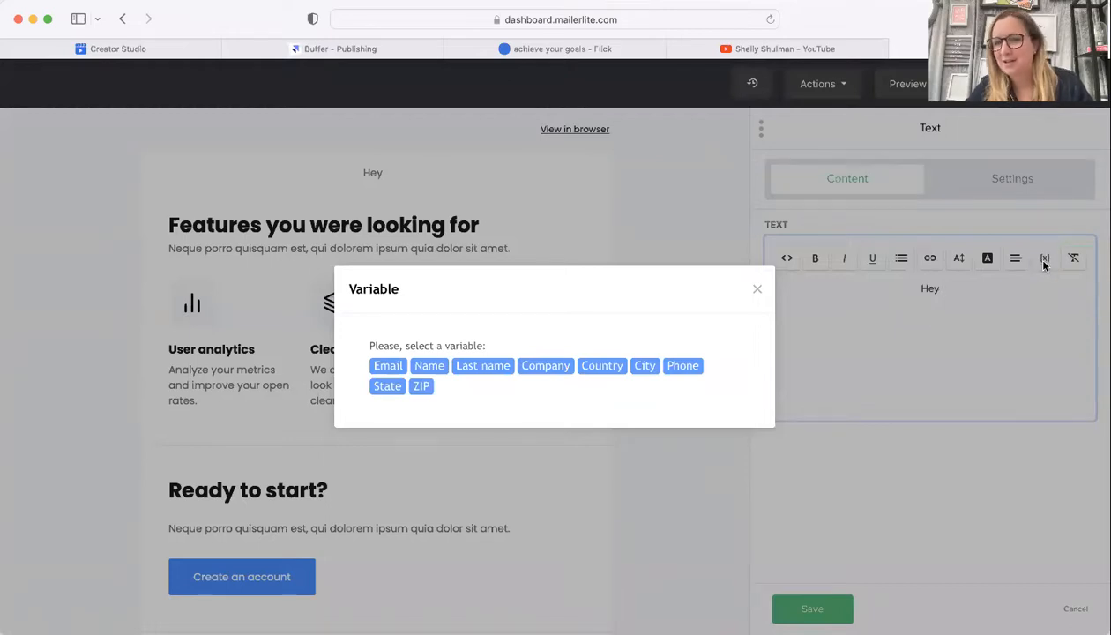
mouse_move(430, 365)
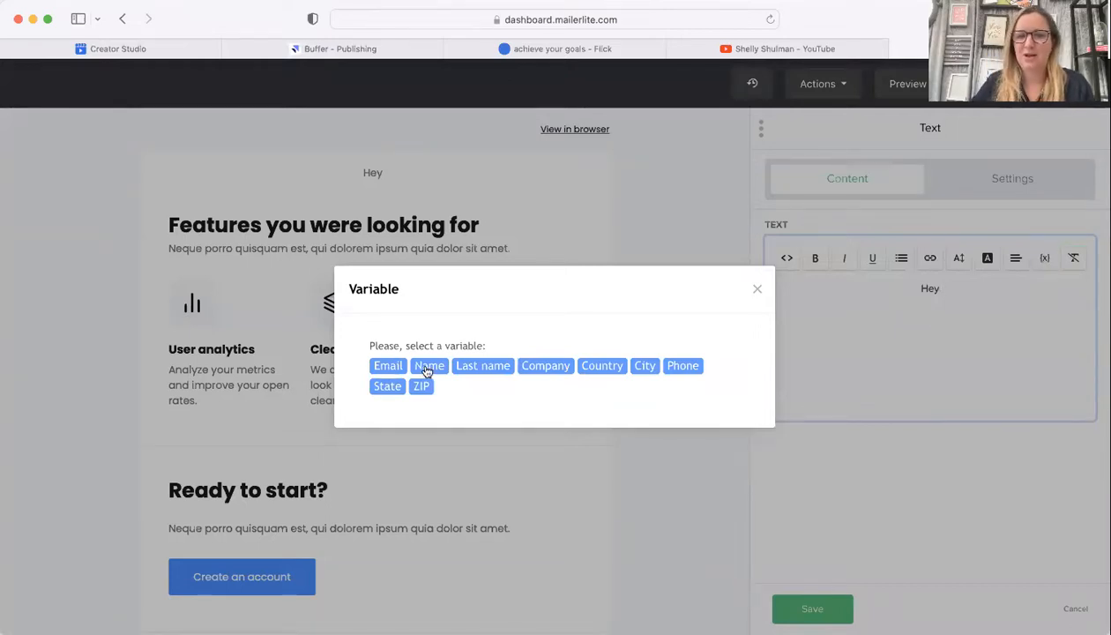
left_click(430, 365)
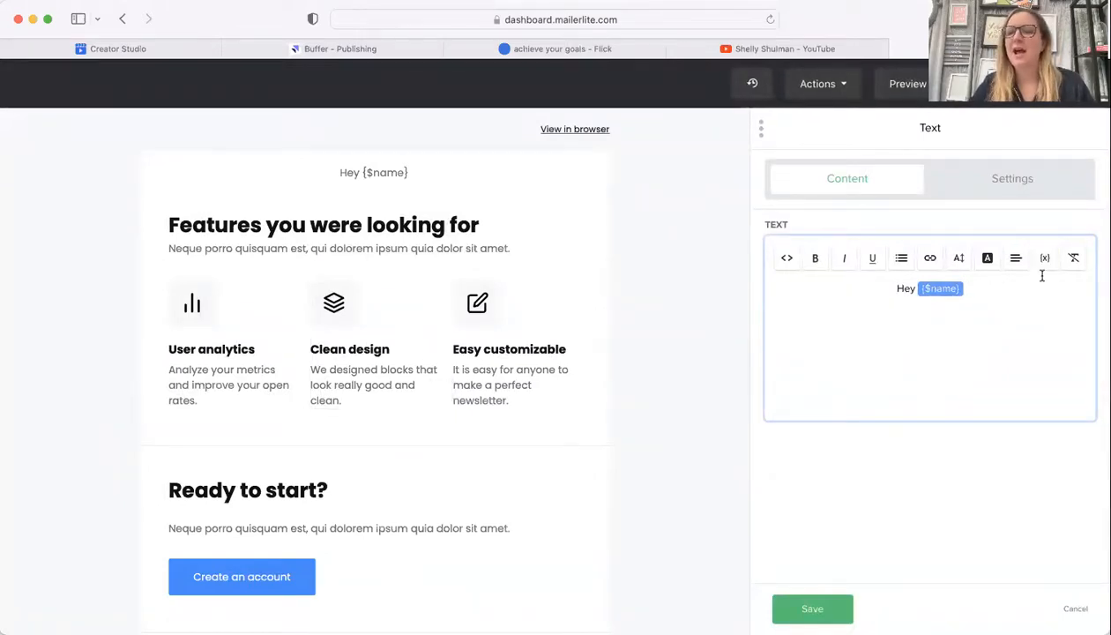
type(",")
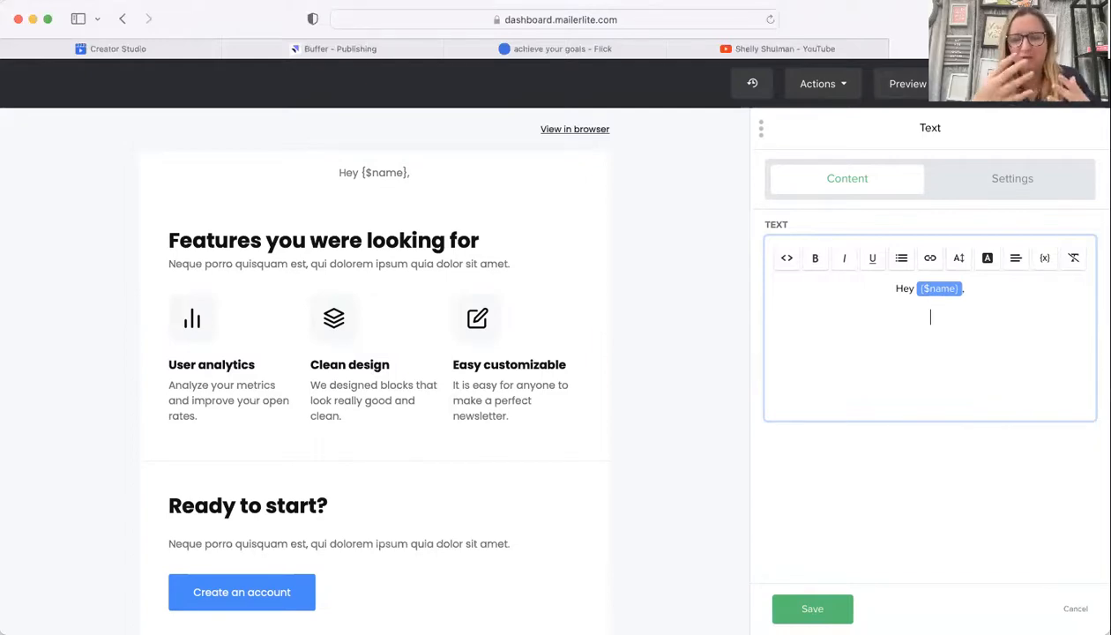
- Write 'Does this sound good to you {$name}?' using the Name variable
type("Does this")
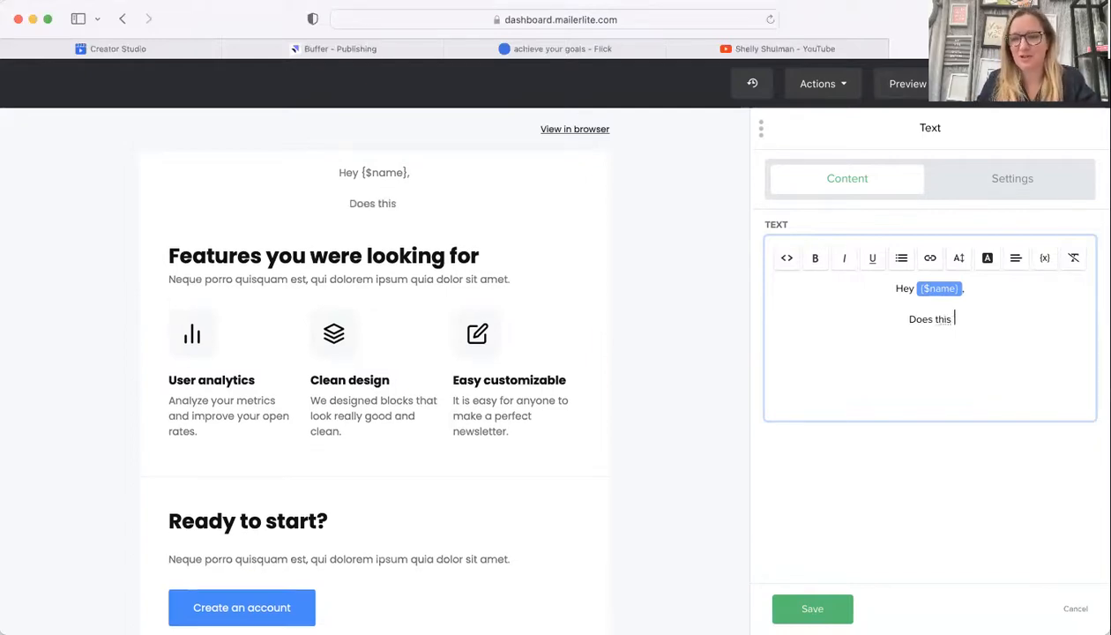
type("sound")
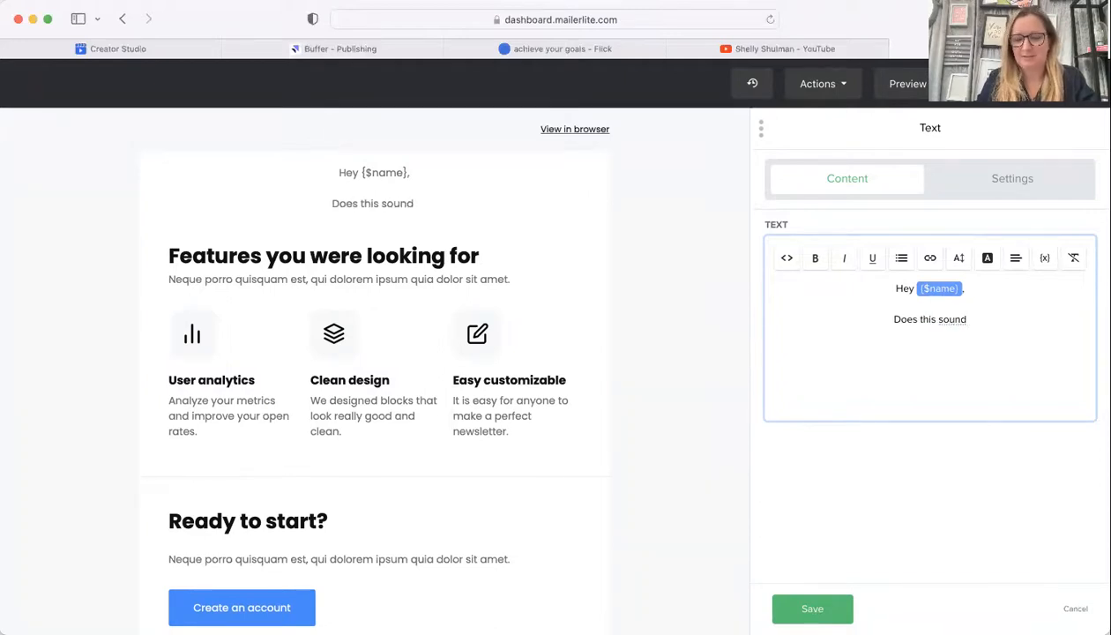
type("good to")
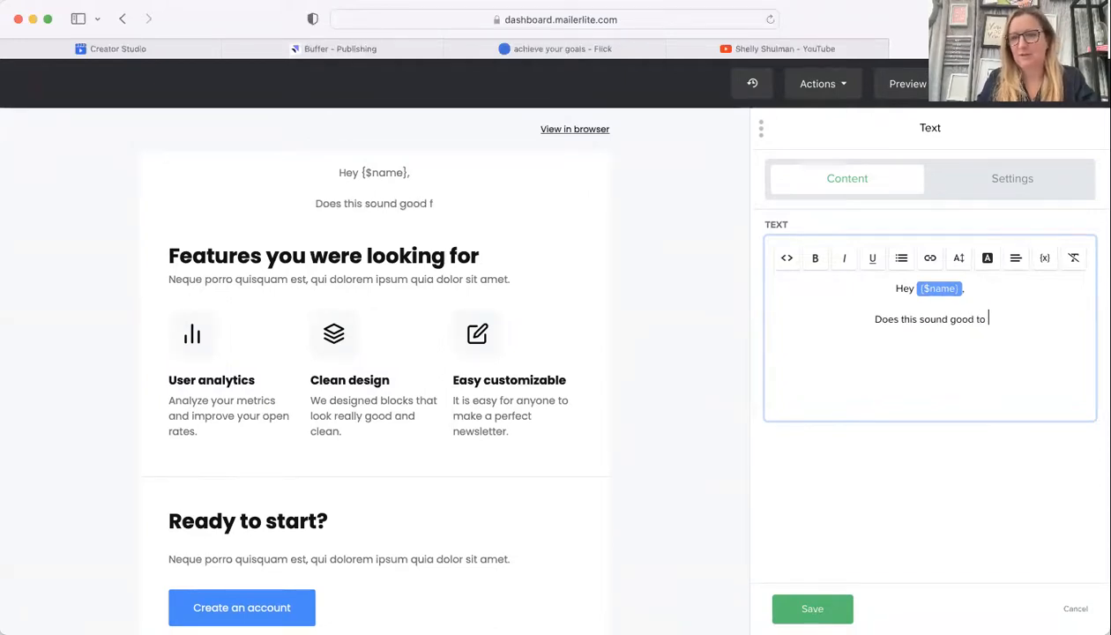
left_click(1044, 258)
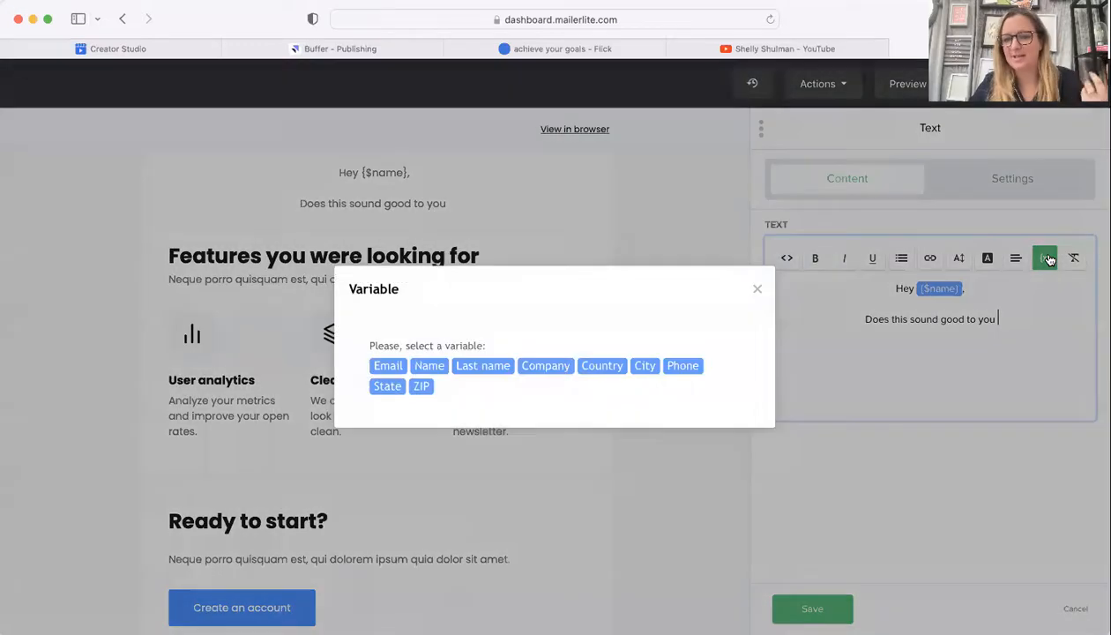
left_click(428, 365)
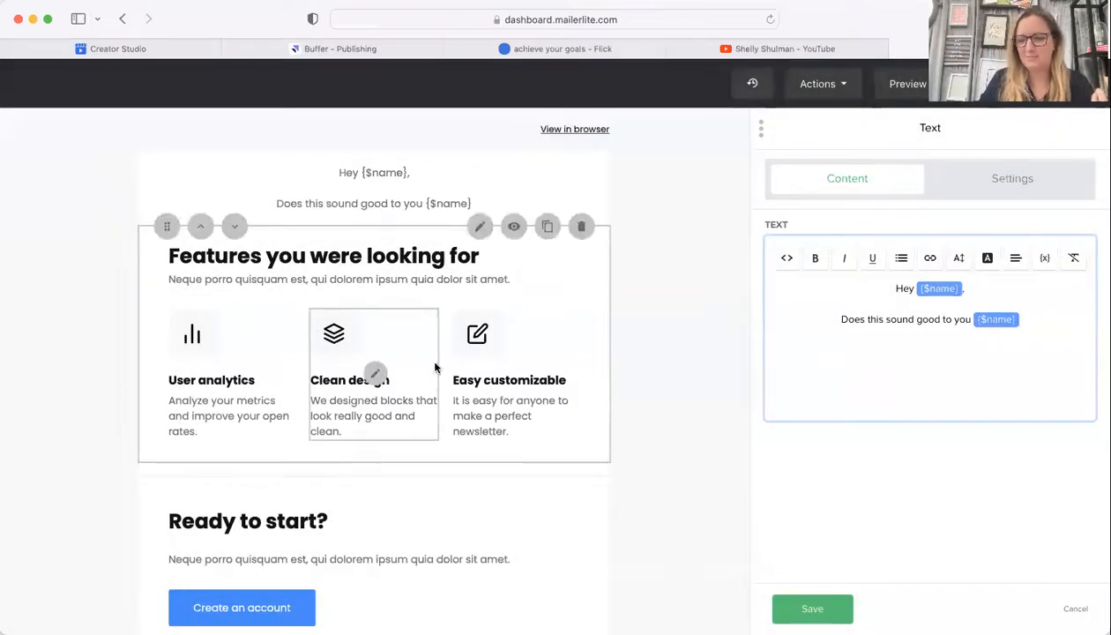
type("?")
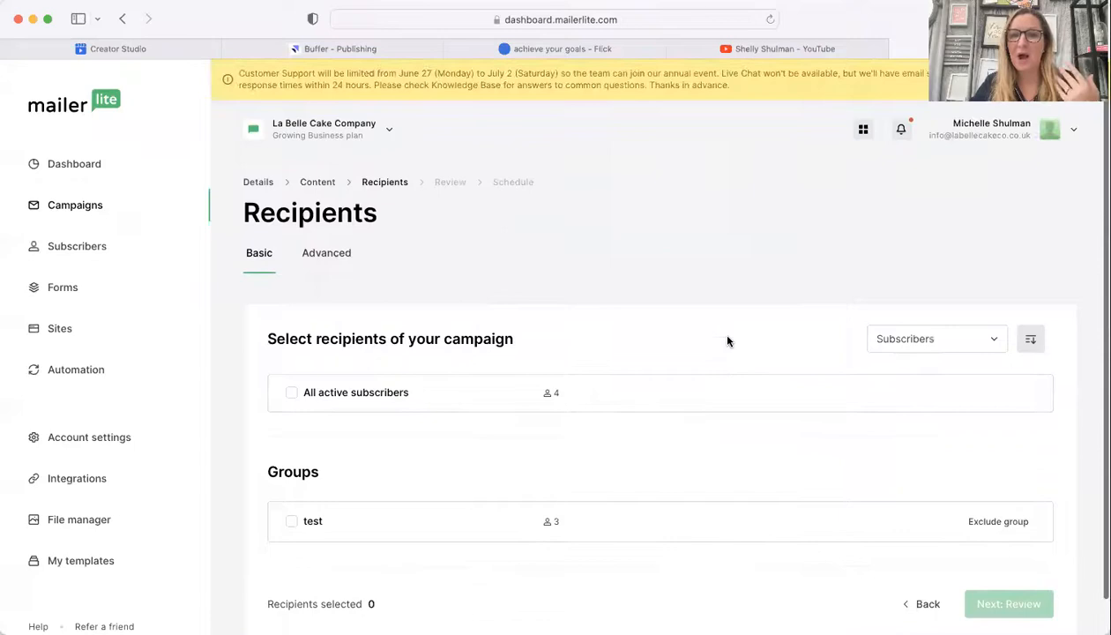
mouse_move(691, 413)
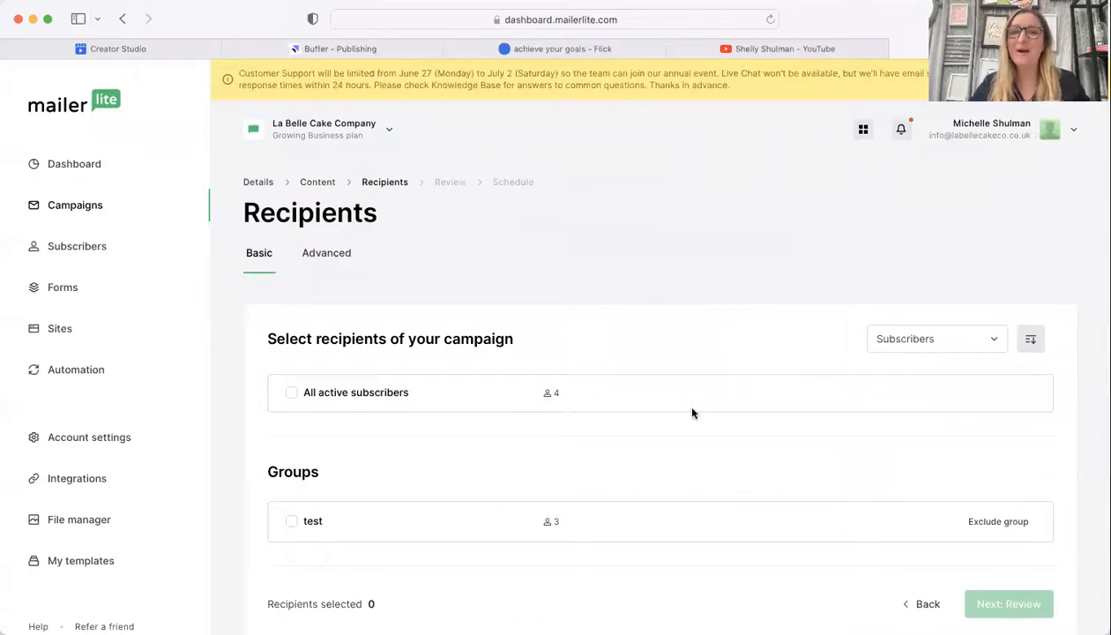